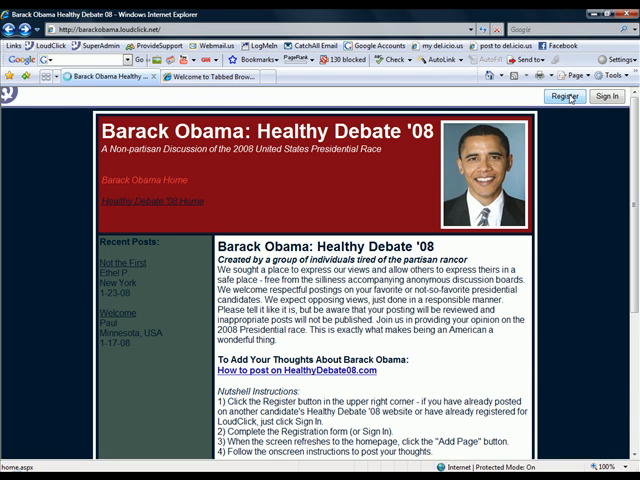
Go to the LoudClick account registration form via the Register link
click(564, 96)
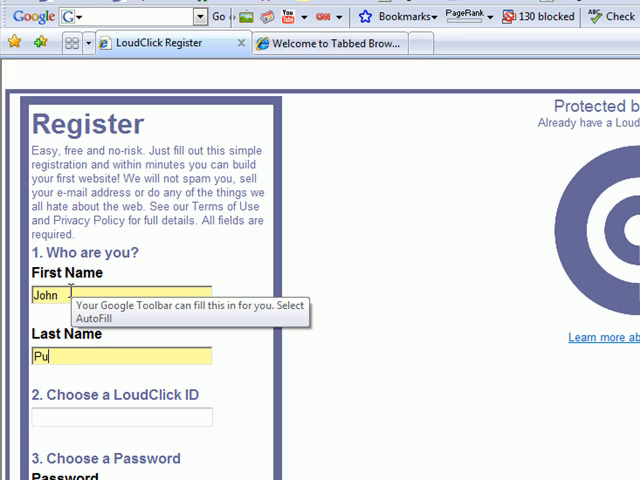
Enter first name John, last name Public, ID JohnPublic and matching passwords
text(blic)
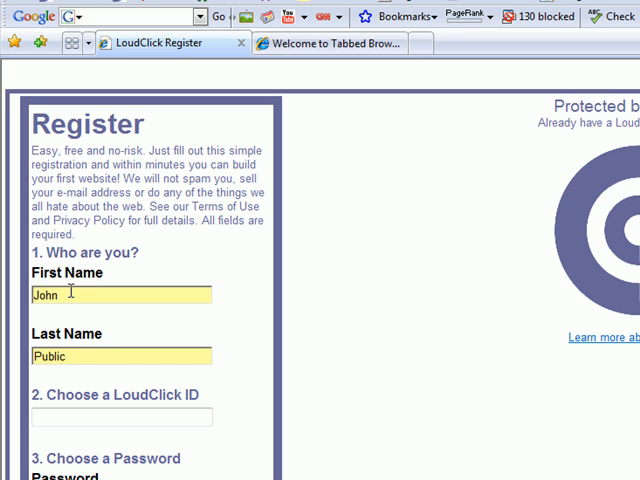
text(Jph)
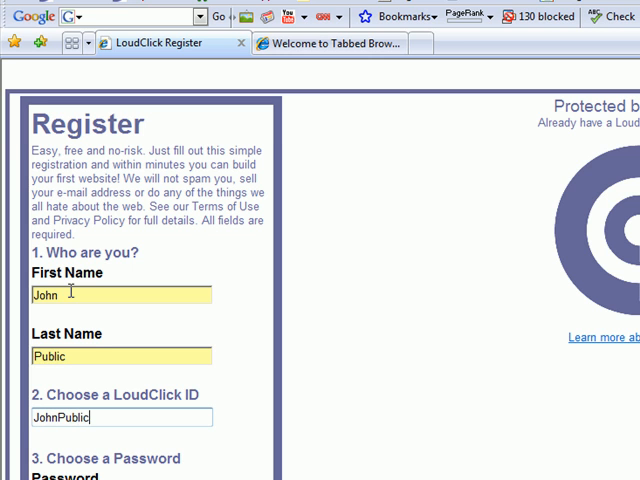
scroll(down, 3)
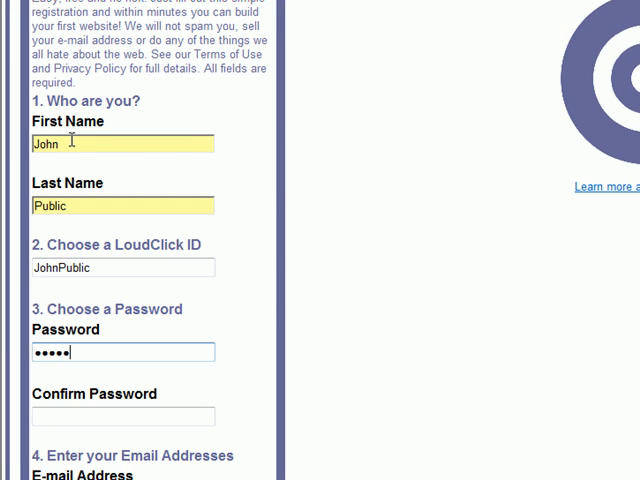
text(••)
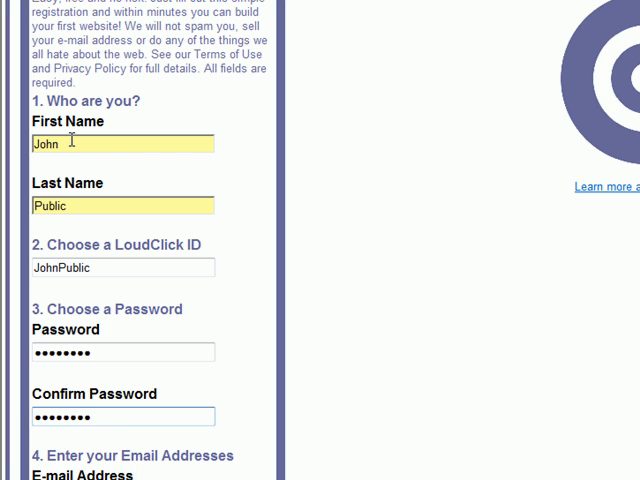
scroll(down, 3)
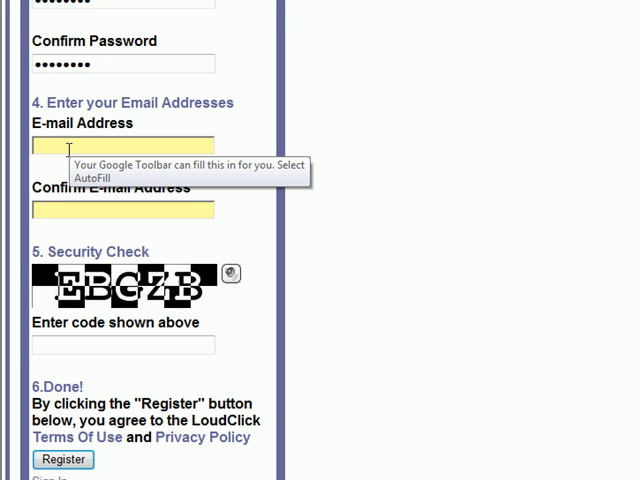
text(JohnPublic@)
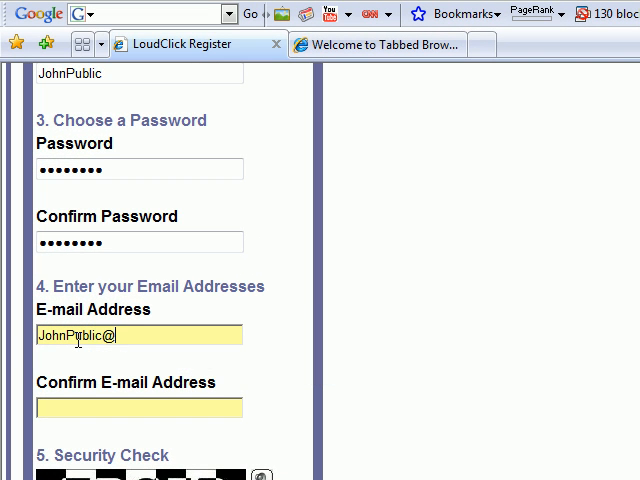
text(email.com)
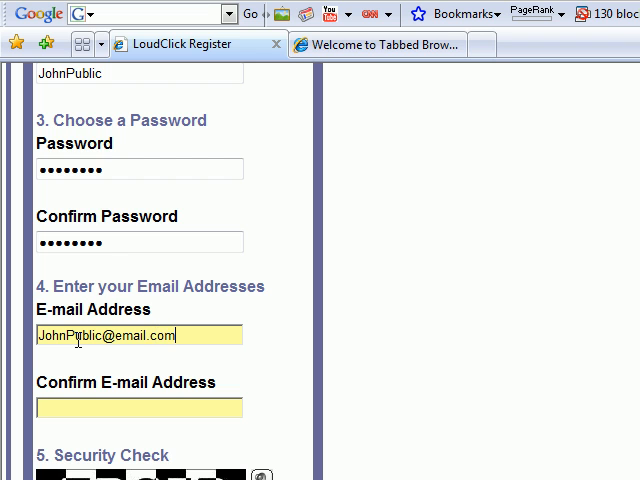
text(JohnPublic@email.com)
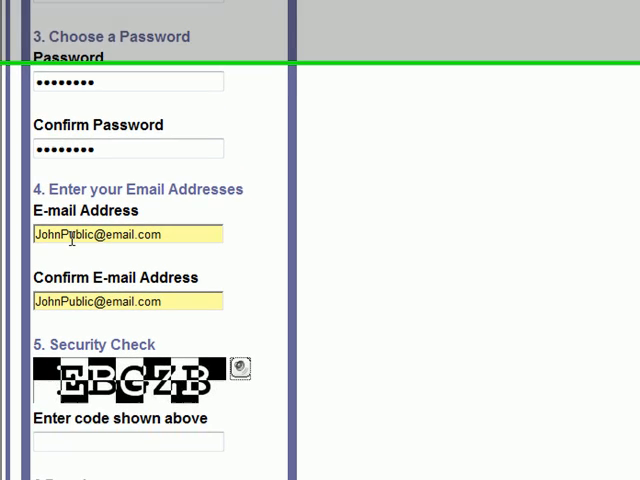
Fill in security code ebgzb and submit the registration for JohnPublic
scroll(down, 3)
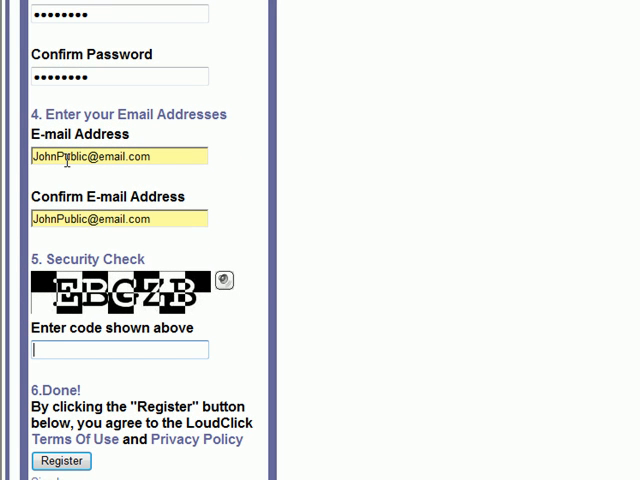
text(e)
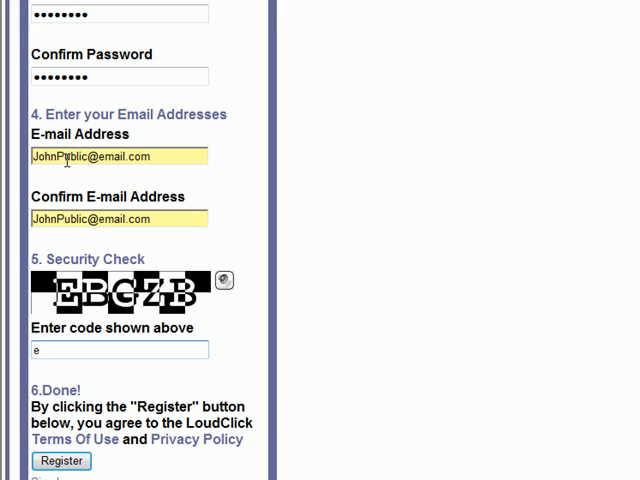
text(bgz)
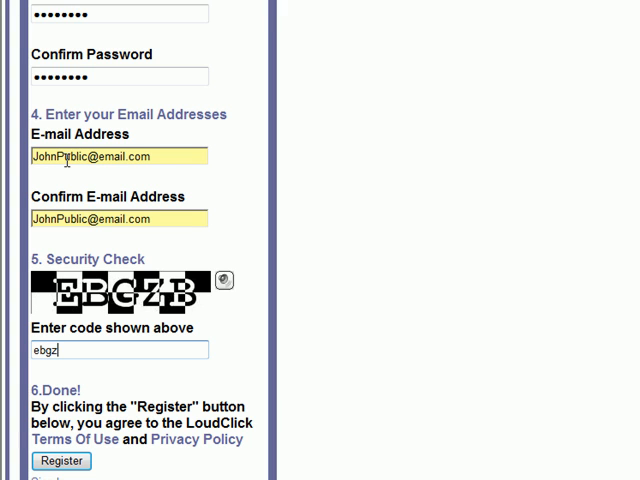
text(b)
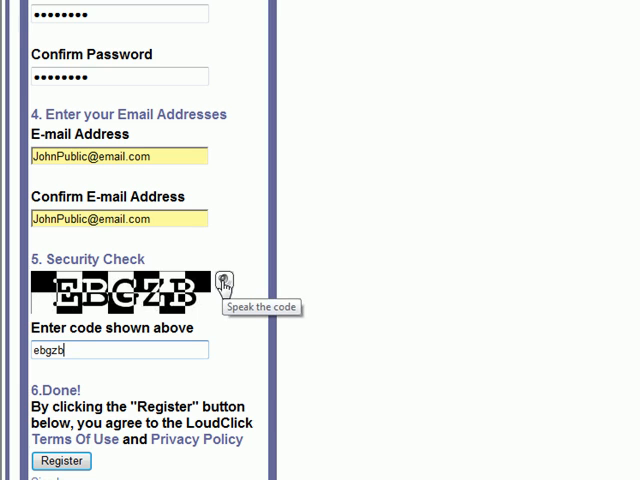
mouse_move(142, 378)
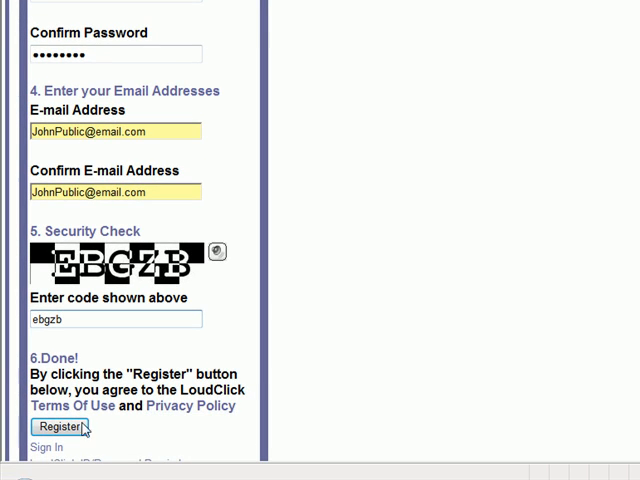
click(62, 426)
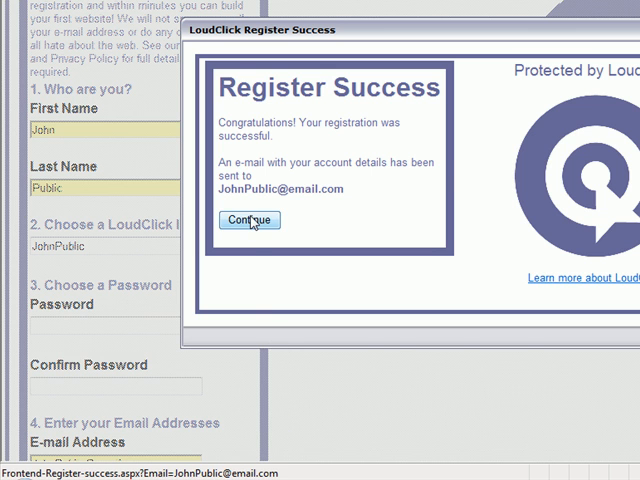
Leave the Register Success page and start adding a new page to the site
click(248, 220)
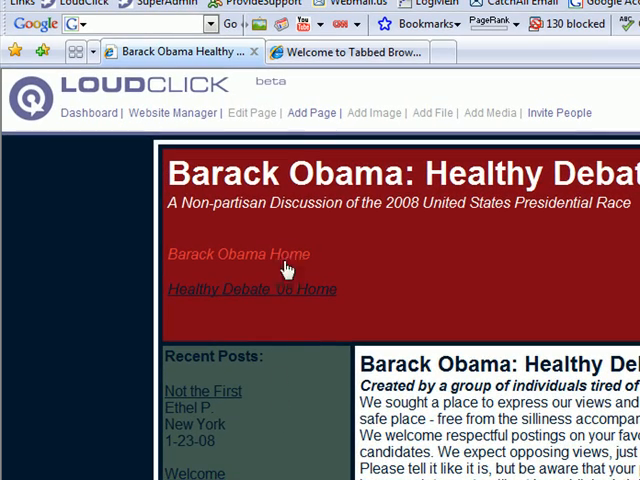
click(312, 112)
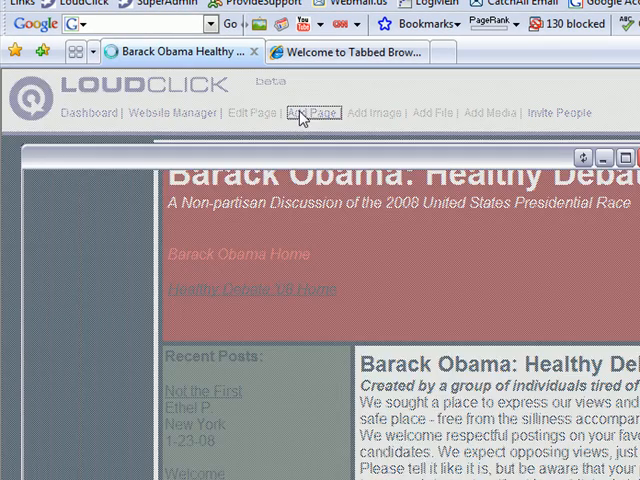
click(312, 112)
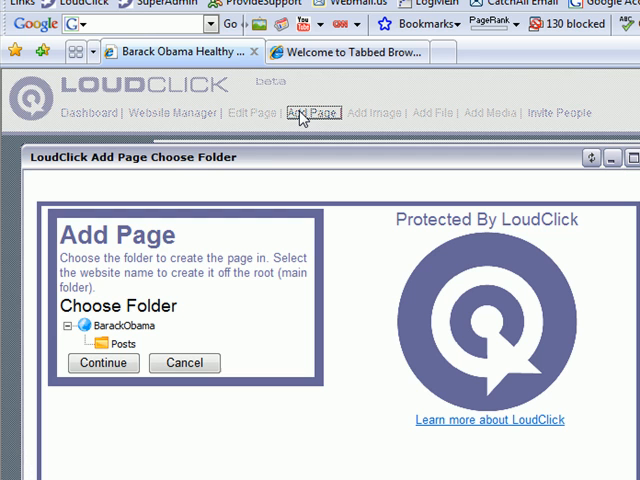
Choose the Posts folder for the new page and reach the Page Name form
click(112, 352)
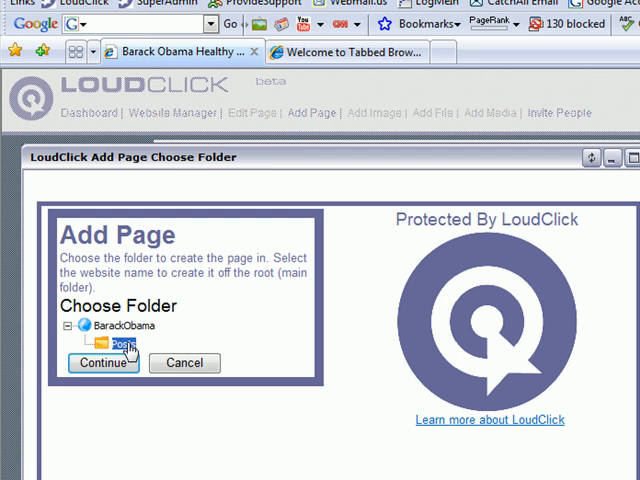
click(102, 346)
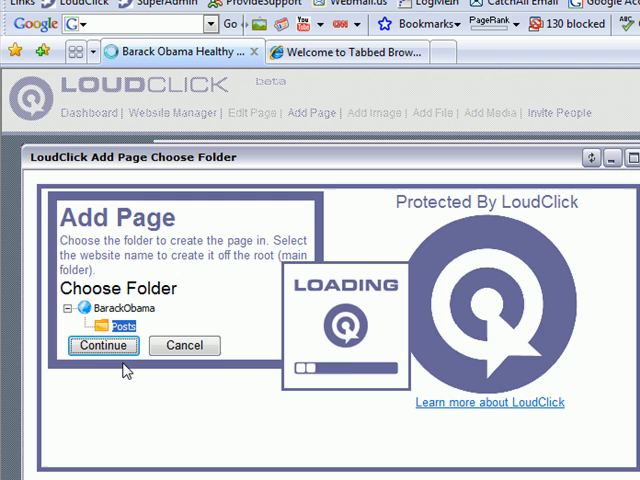
click(102, 344)
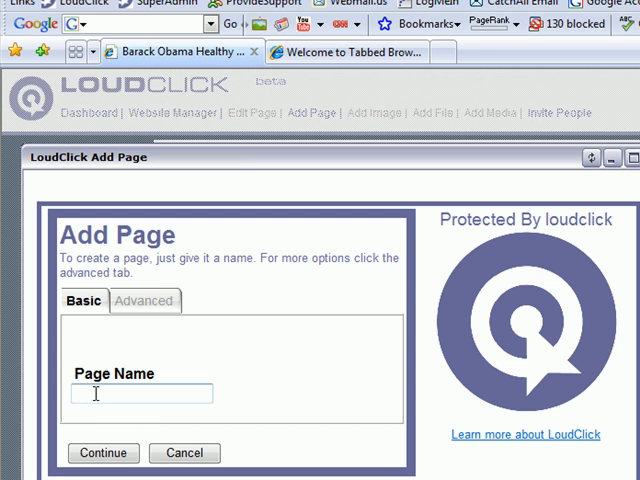
Name the new page 'barackrules' and create it in the BarackObama site
text(bara)
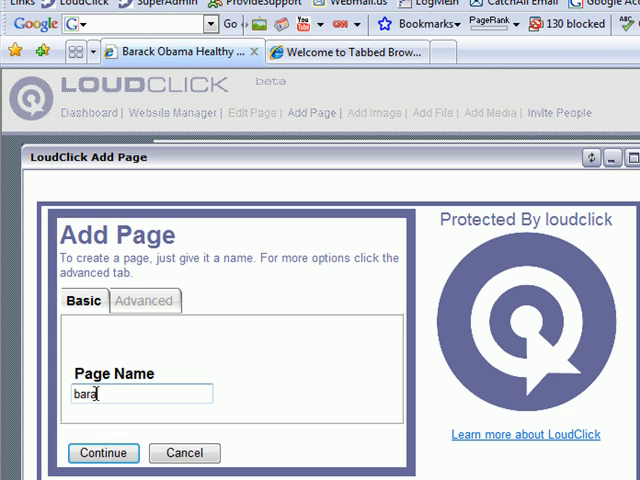
text(ck)
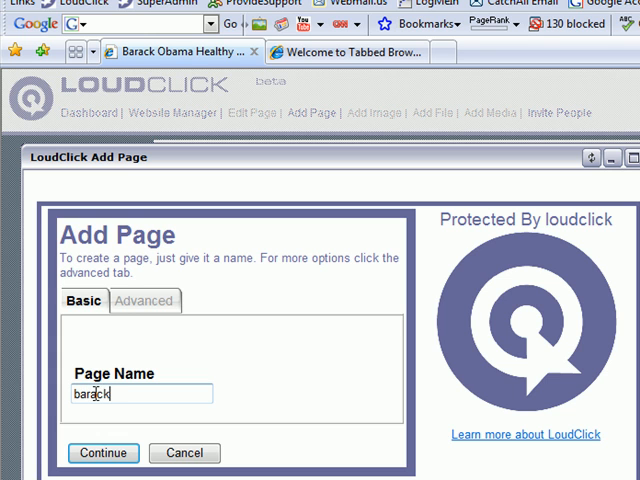
text(r)
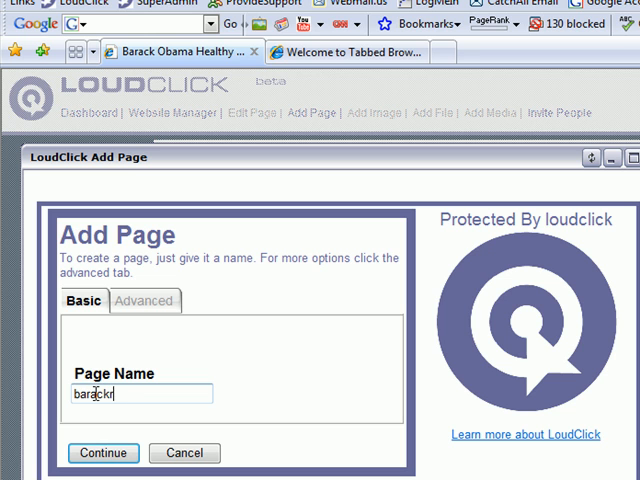
text(ules)
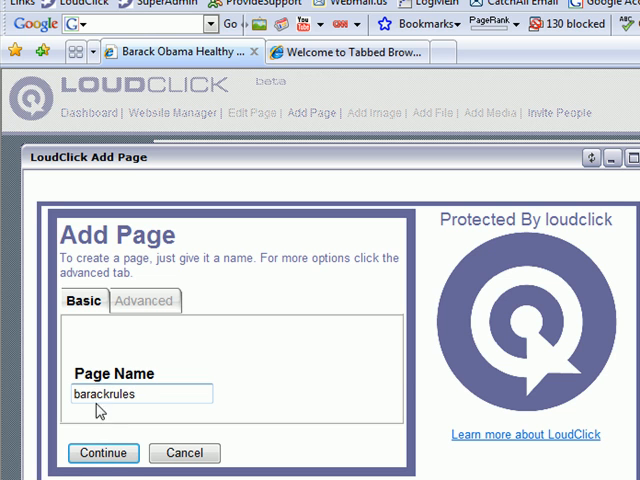
click(104, 452)
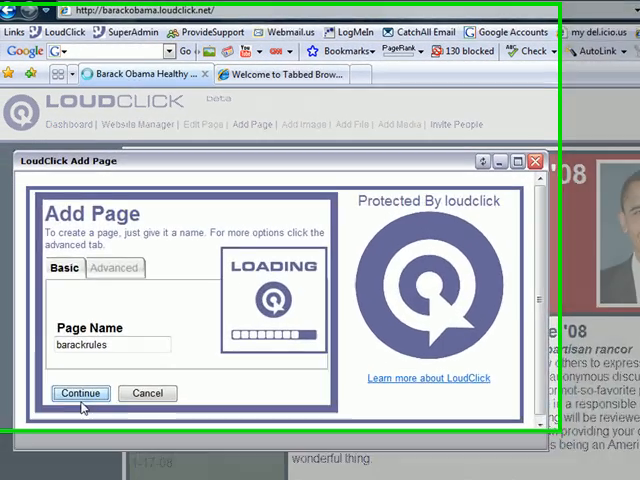
click(80, 392)
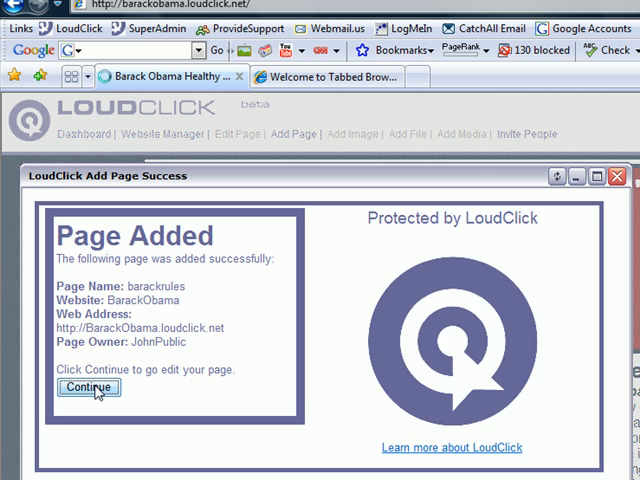
Continue past Page Added and open the barackrules page body in the editor
click(90, 388)
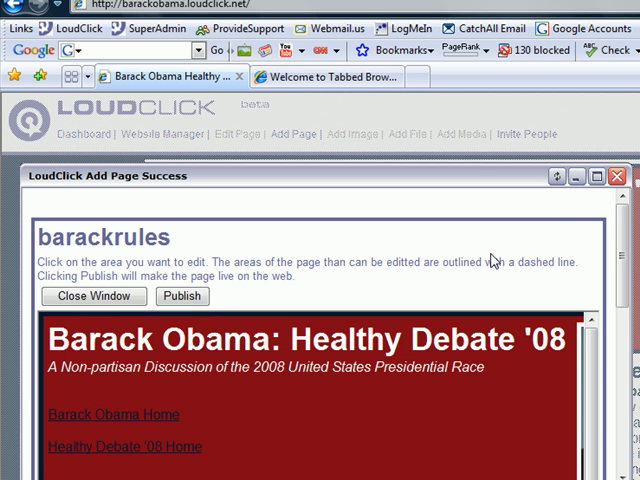
click(590, 176)
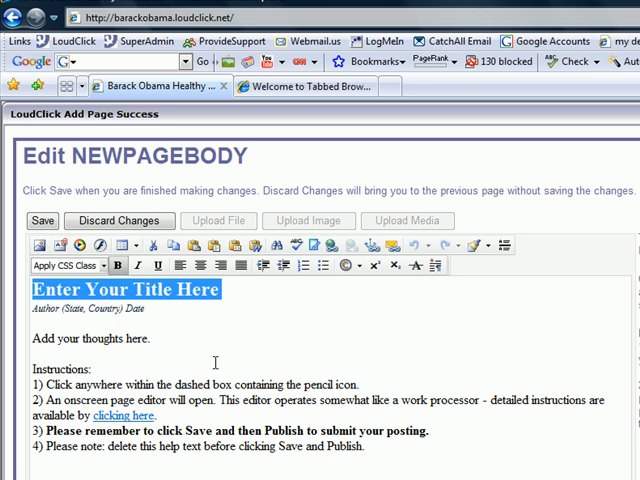
Replace the placeholder title with 'Barack Rules' and start the byline with John
text(Barack)
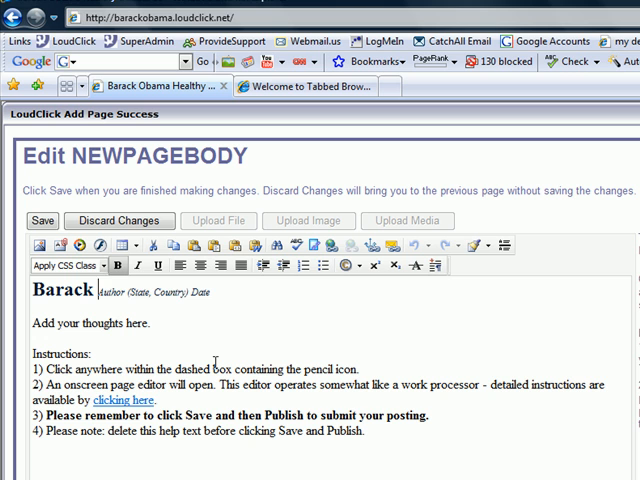
text(Rules)
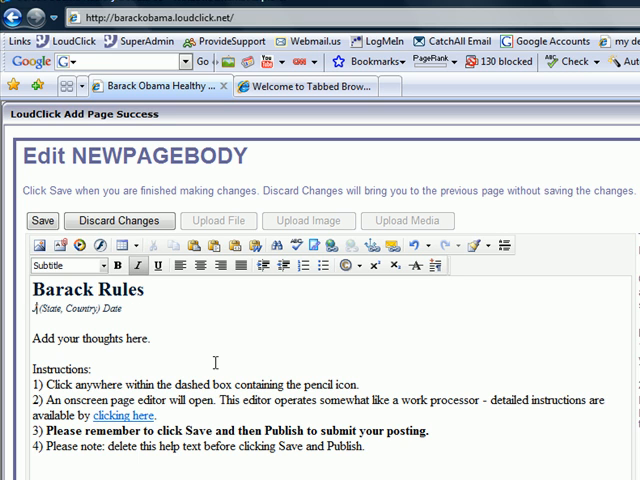
text(John (US Date)
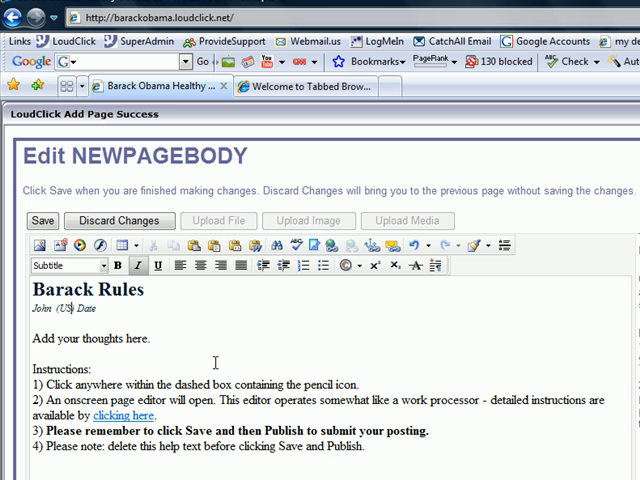
Finish the byline as 'John (USA) 1 Feb, 2008' and select the instructions placeholder
text(A)
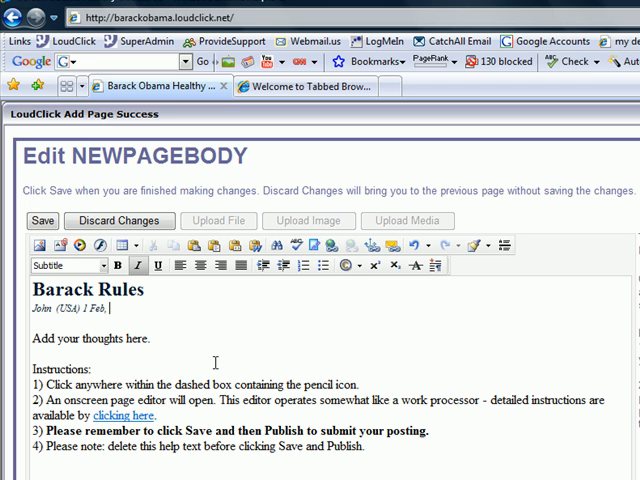
text(2008)
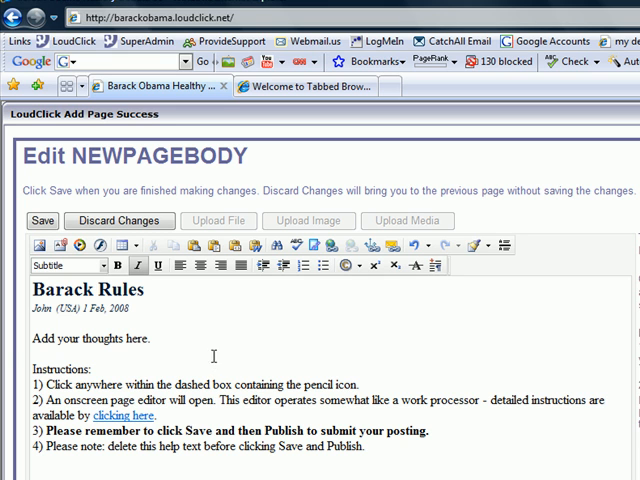
double_click(42, 338)
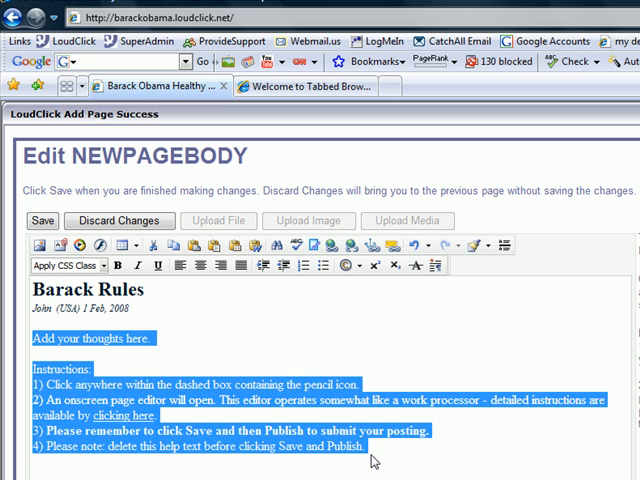
Write the post body 'Barack rules and should be prez.' over the placeholder instructions
text(Barack rules a)
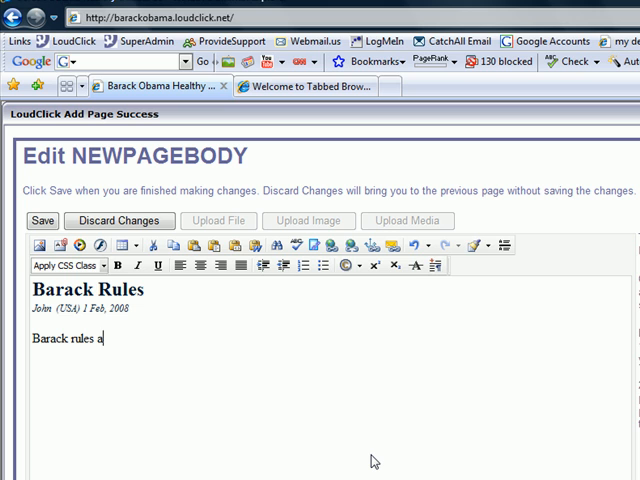
text(nd should be p)
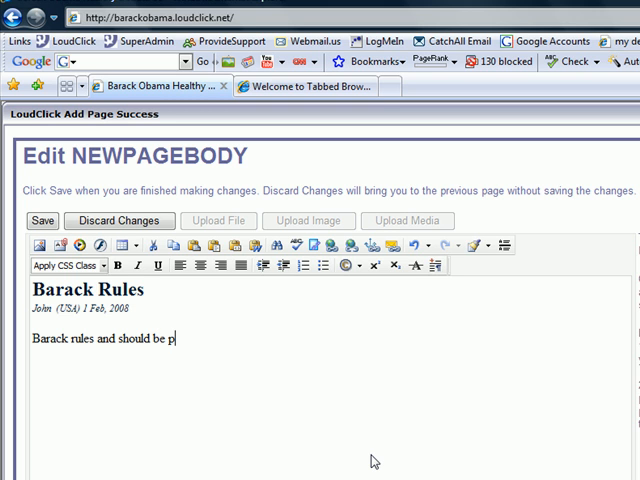
text(rez.)
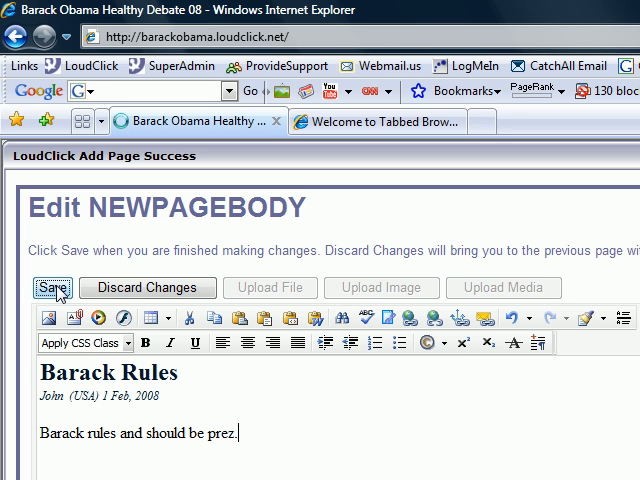
Save the post edits and return to the barackrules page preview
click(52, 288)
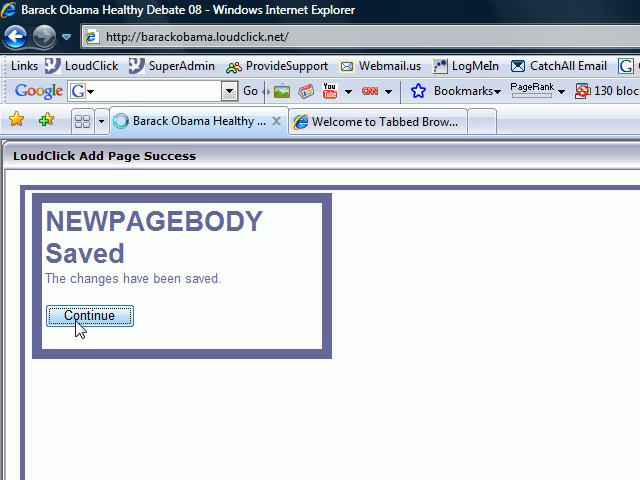
click(88, 316)
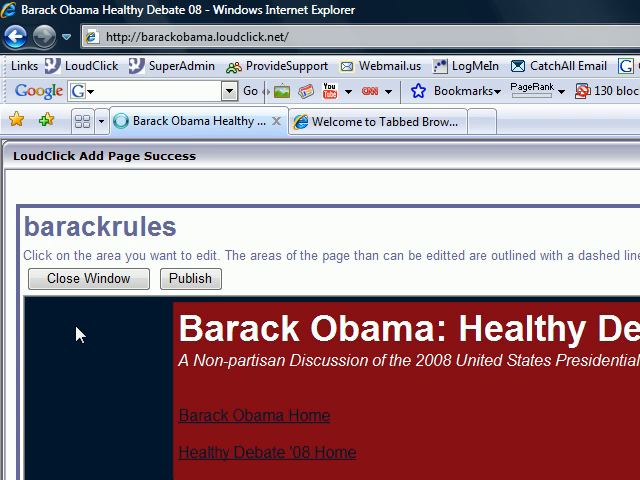
mouse_move(144, 312)
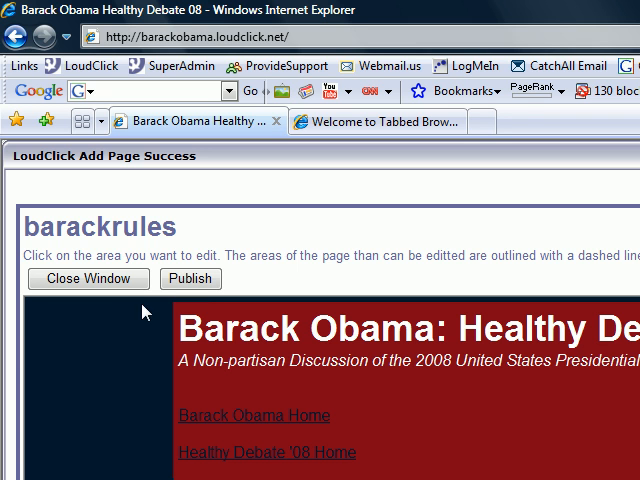
mouse_move(190, 280)
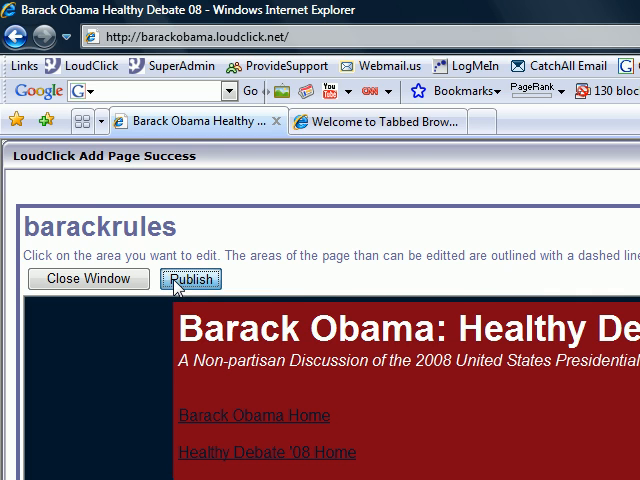
Publish the barackrules page, confirming it live, and close the Page Submitted window
click(190, 280)
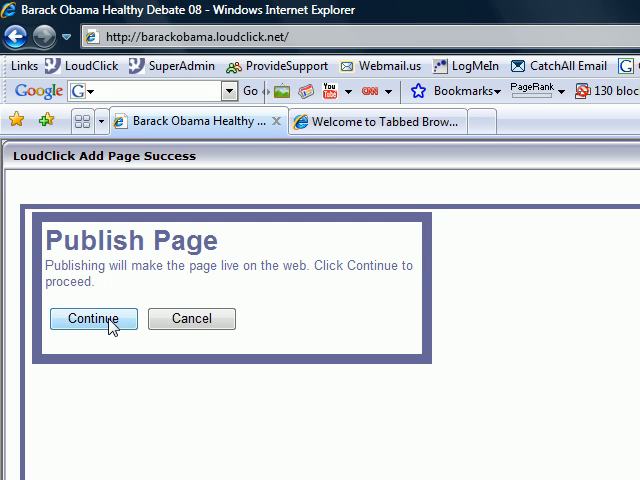
click(92, 318)
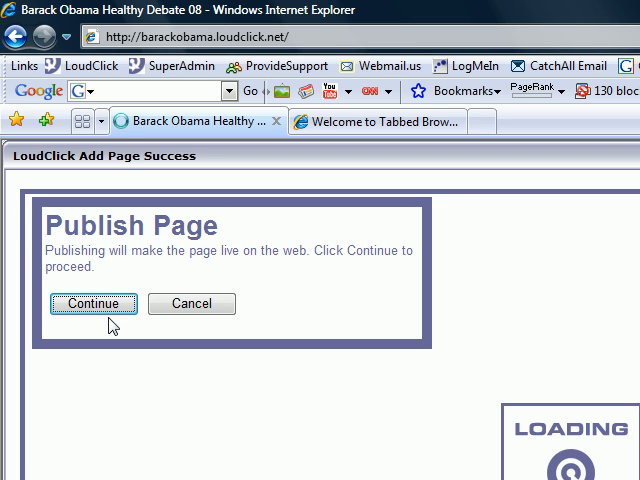
click(92, 304)
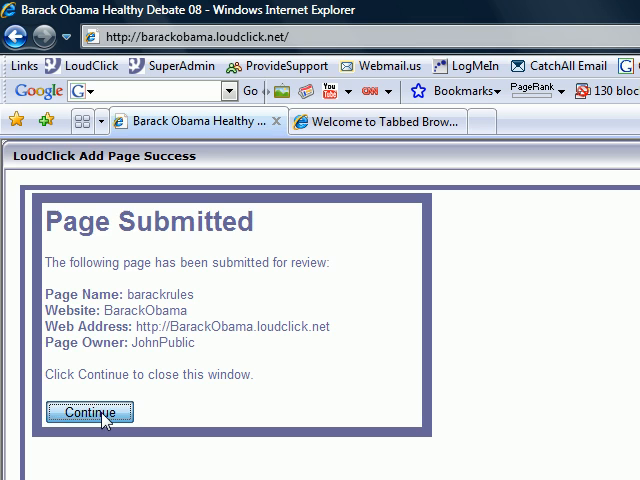
click(88, 412)
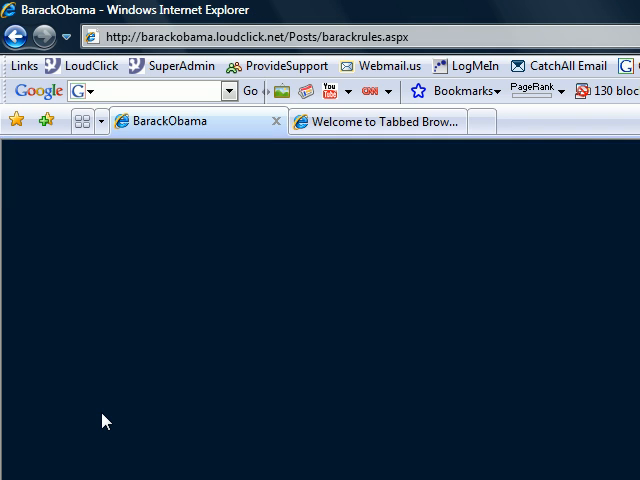